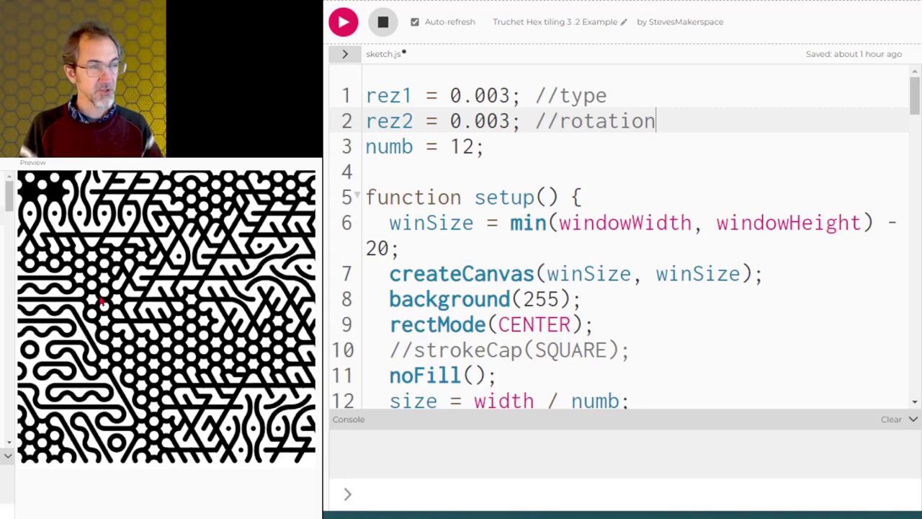
# - Change numb on line 3 from 12 to 3 so three large tiles show the hex grid
pyautogui.write('3')
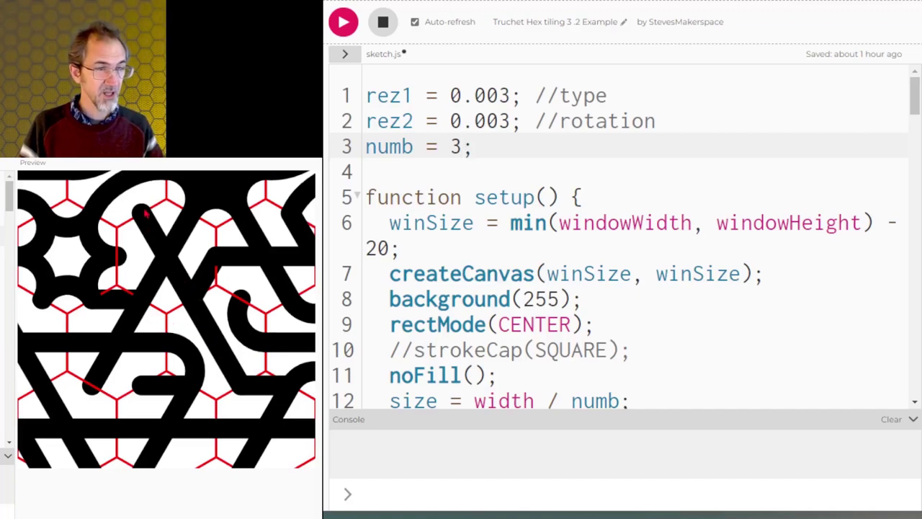
pyautogui.click(466, 146)
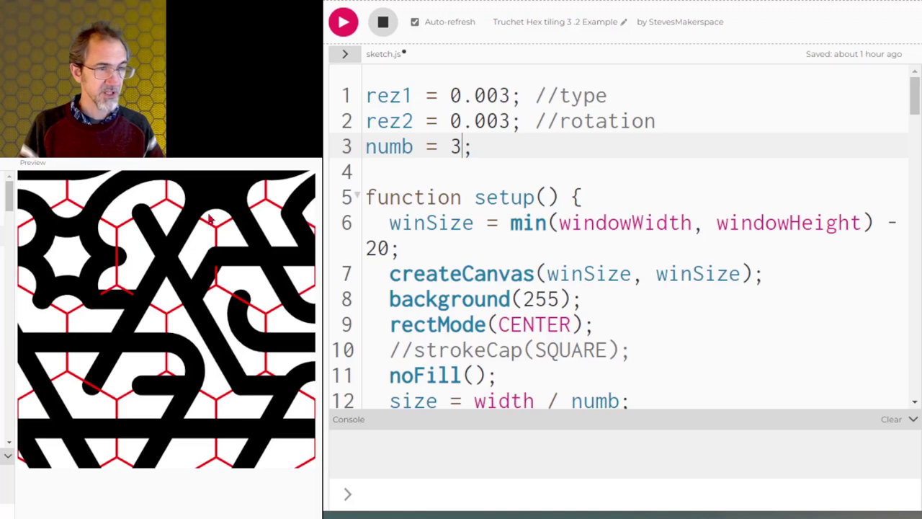
pyautogui.moveTo(110, 362)
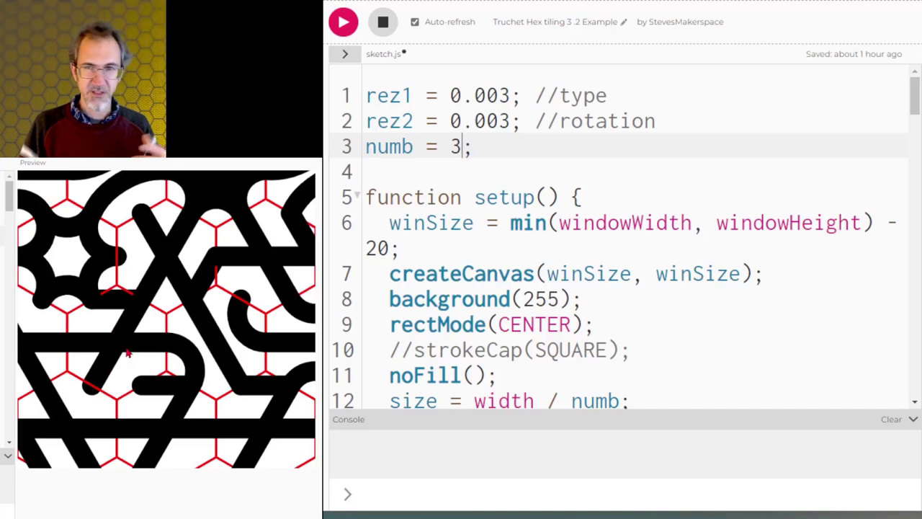
pyautogui.scroll(-3)
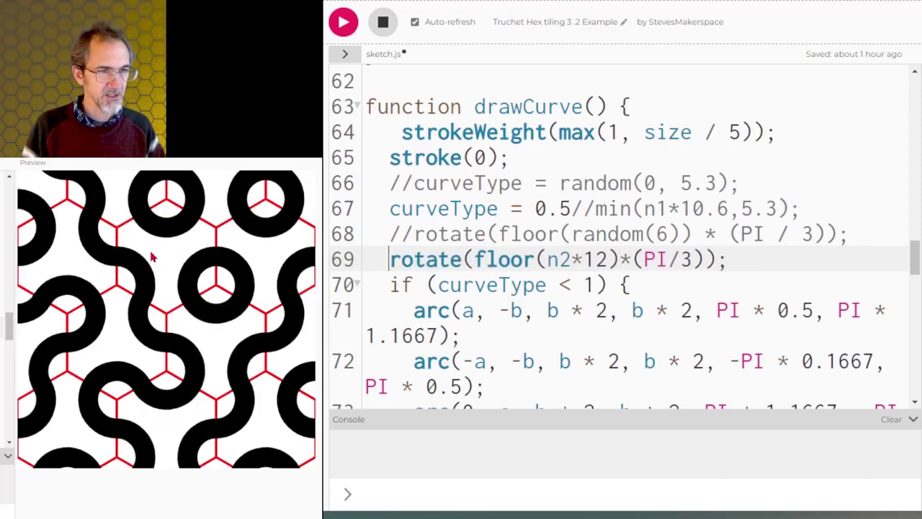
pyautogui.moveTo(200, 237)
pyautogui.write('//')
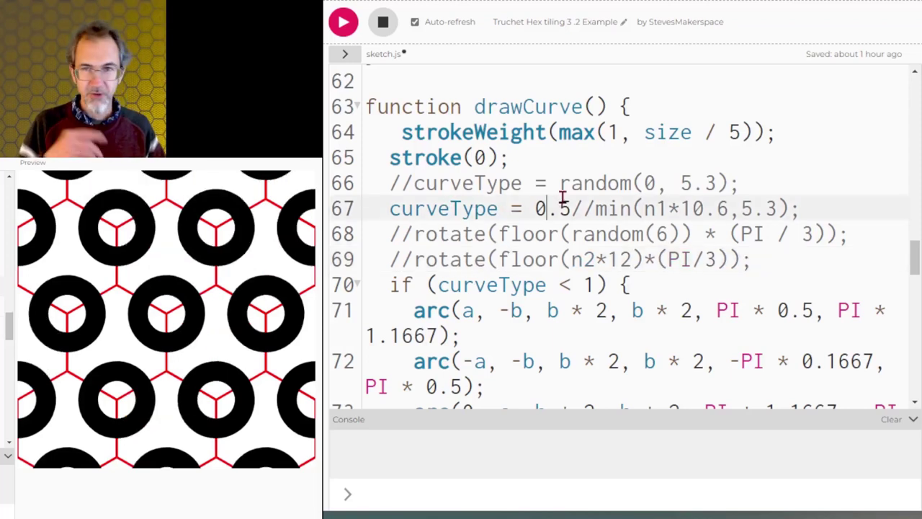
# - Replace the leading digit of the fixed curveType value in drawCurve with 1
pyautogui.press('Backspace')
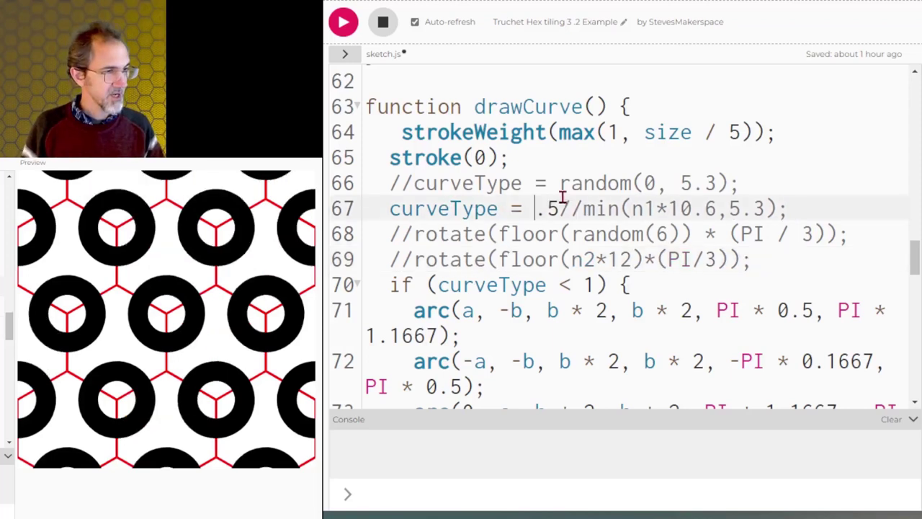
pyautogui.write('1')
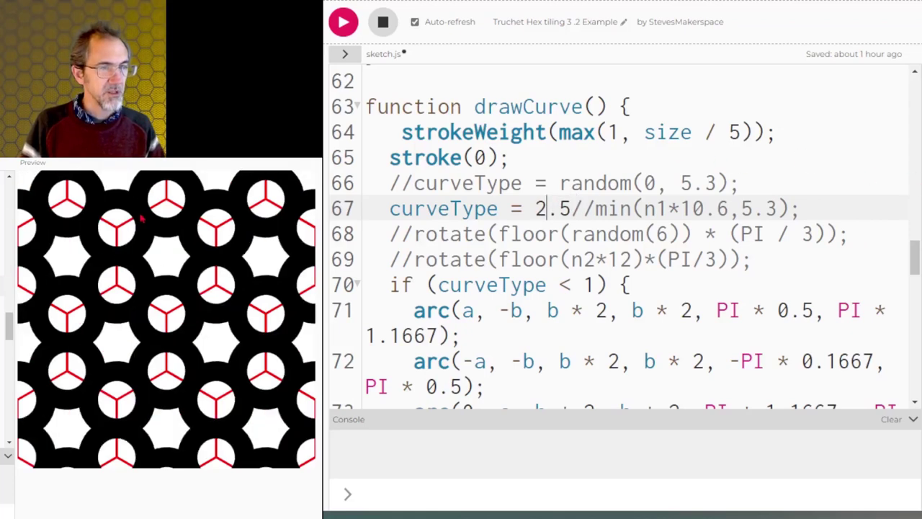
pyautogui.moveTo(867, 194)
pyautogui.write('3')
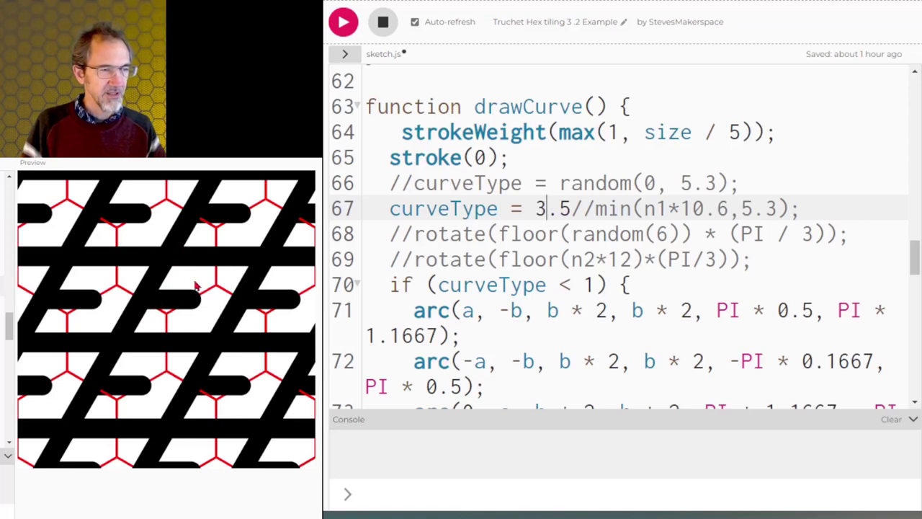
pyautogui.moveTo(133, 229)
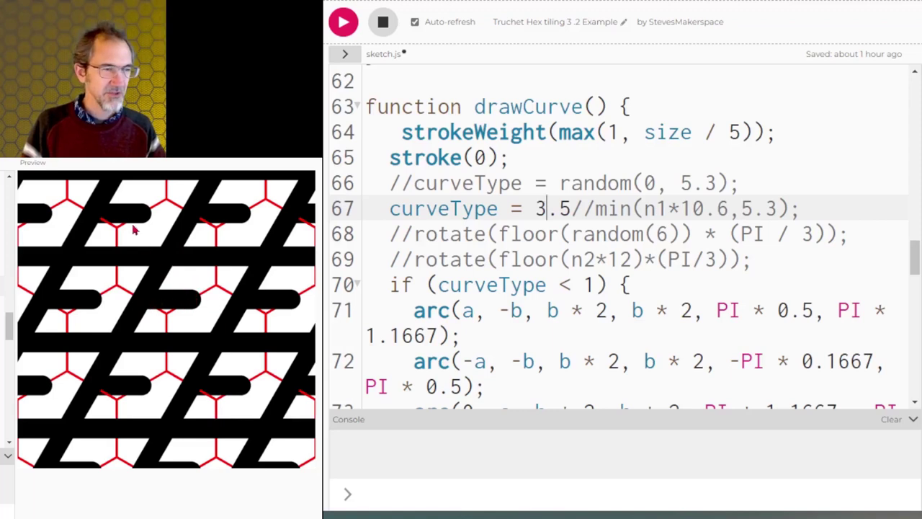
pyautogui.moveTo(182, 281)
pyautogui.write('4')
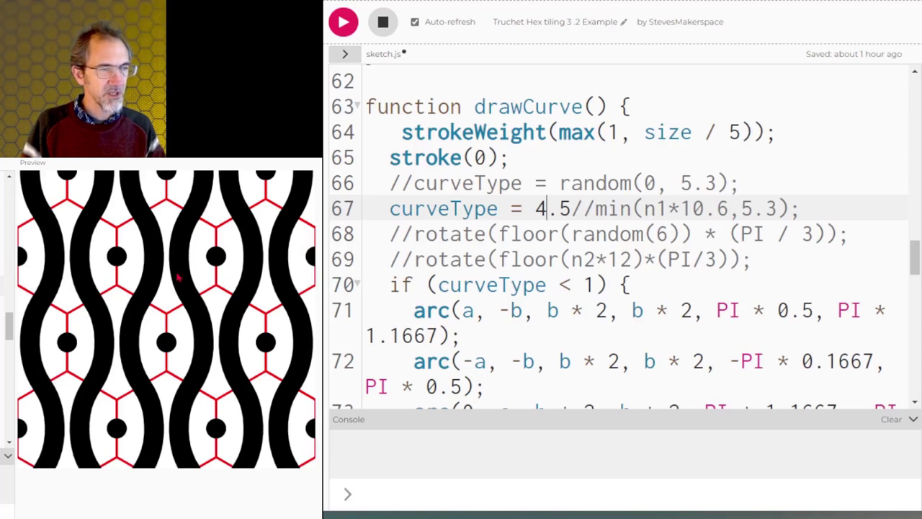
pyautogui.moveTo(211, 270)
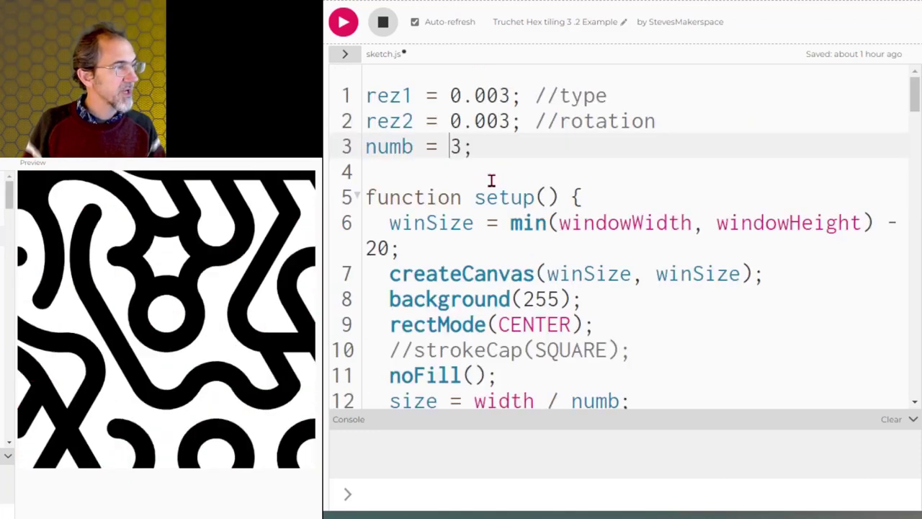
# - Make numb 13 tiles across and select the size variable
pyautogui.write('1')
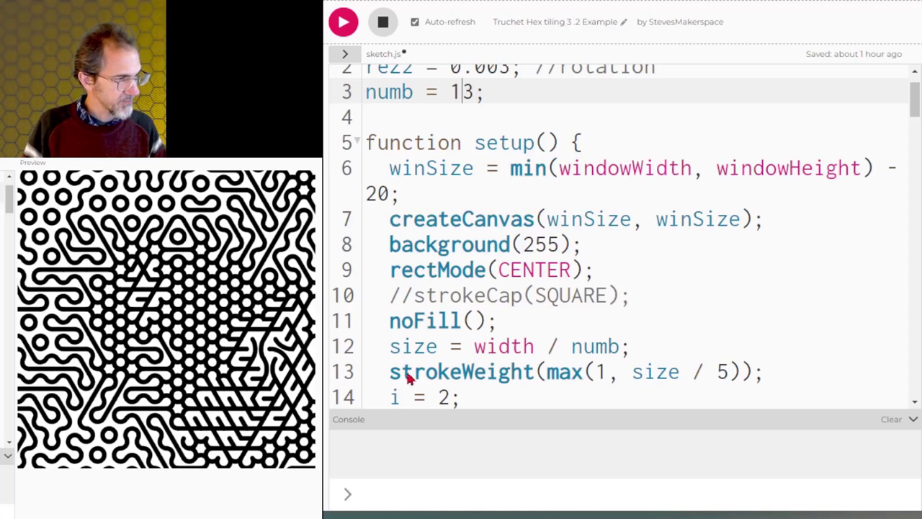
pyautogui.doubleClick(413, 346)
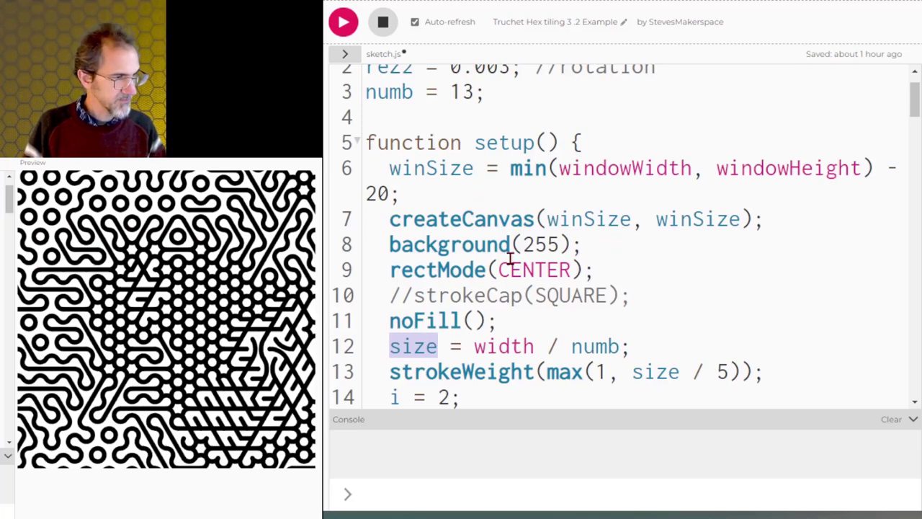
pyautogui.scroll(-3)
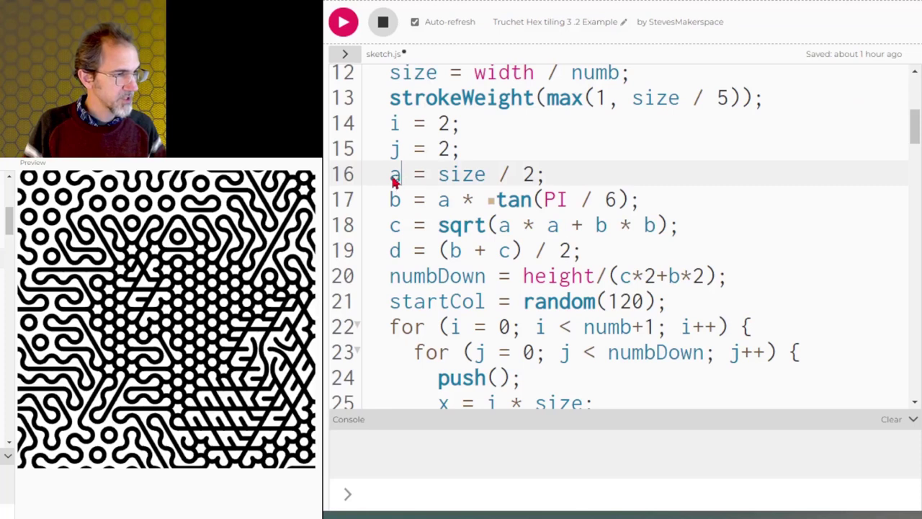
pyautogui.moveTo(394, 173); pyautogui.dragTo(461, 250)
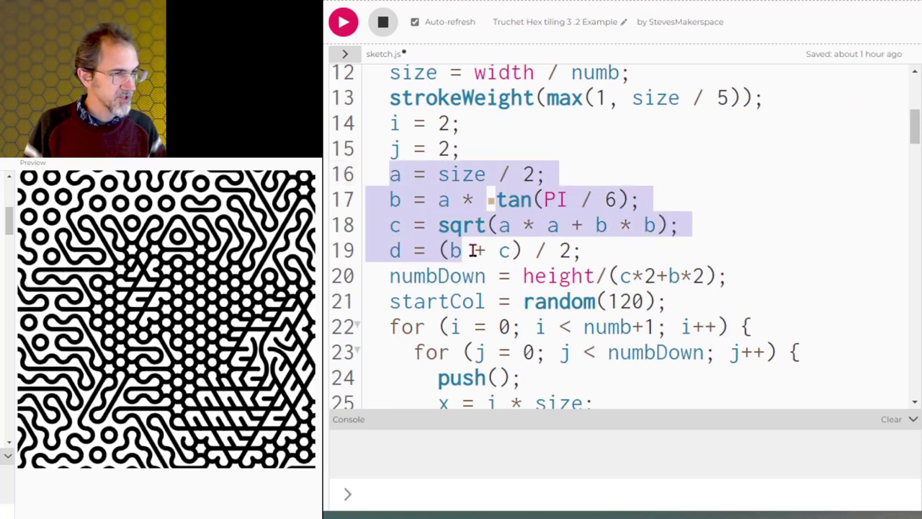
pyautogui.click(442, 174)
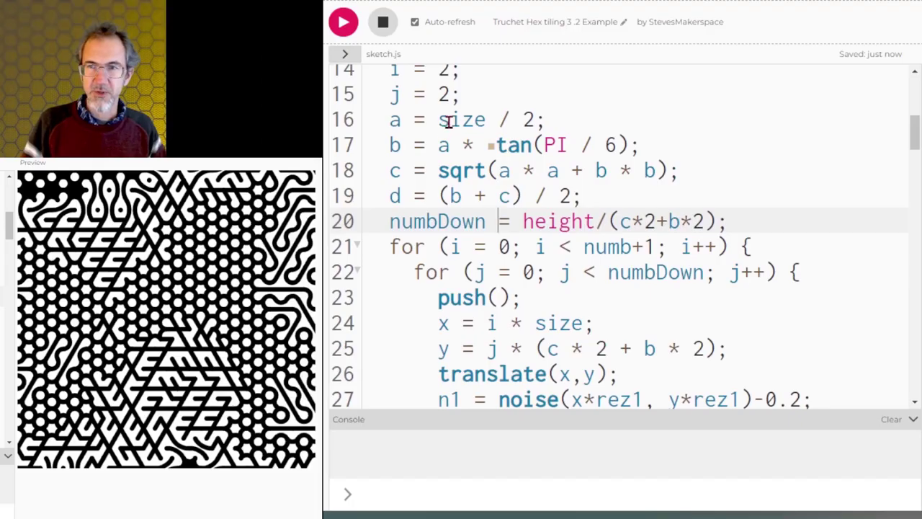
pyautogui.moveTo(445, 209)
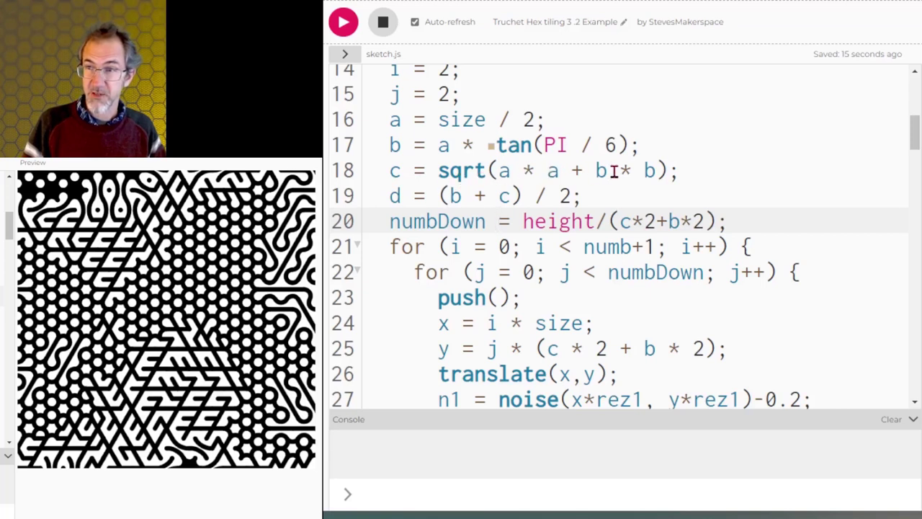
pyautogui.click(499, 222)
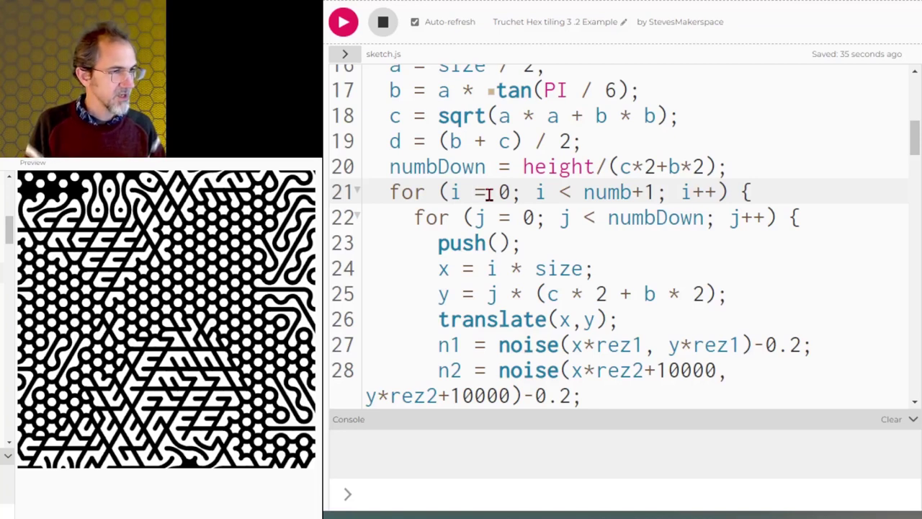
pyautogui.moveTo(500, 204)
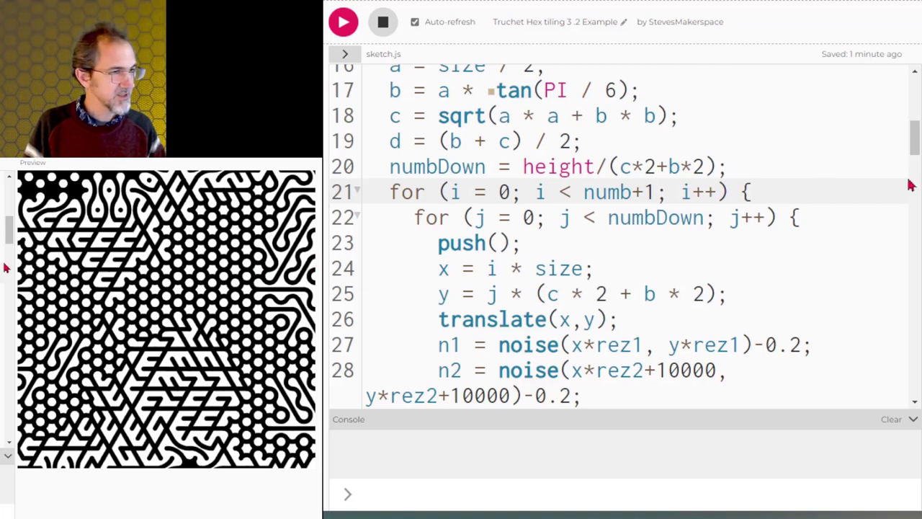
pyautogui.click(702, 192)
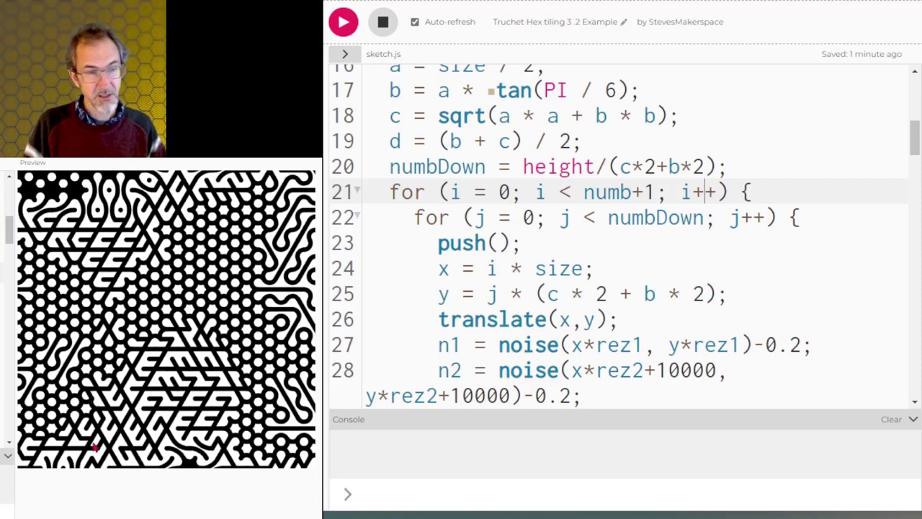
# - Scroll to the first nested loop in draw() and highlight its tile-drawing line
pyautogui.scroll(-3)
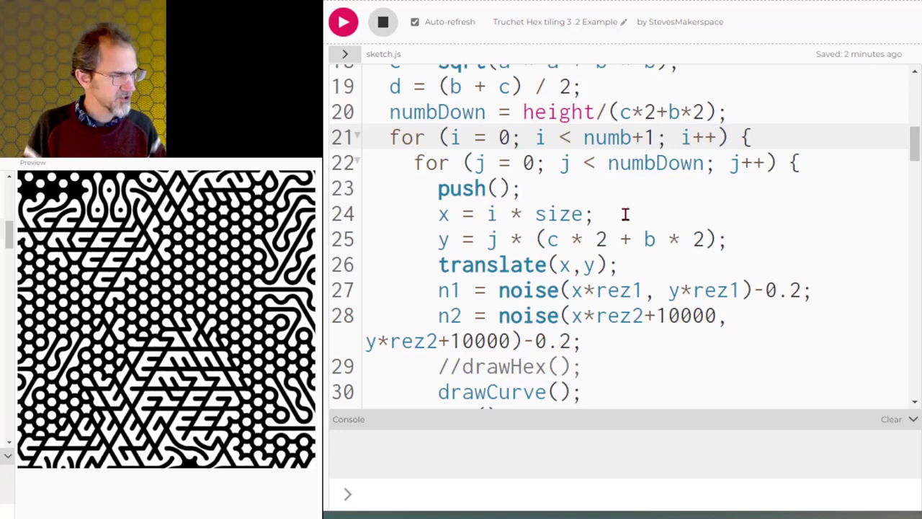
pyautogui.moveTo(526, 240)
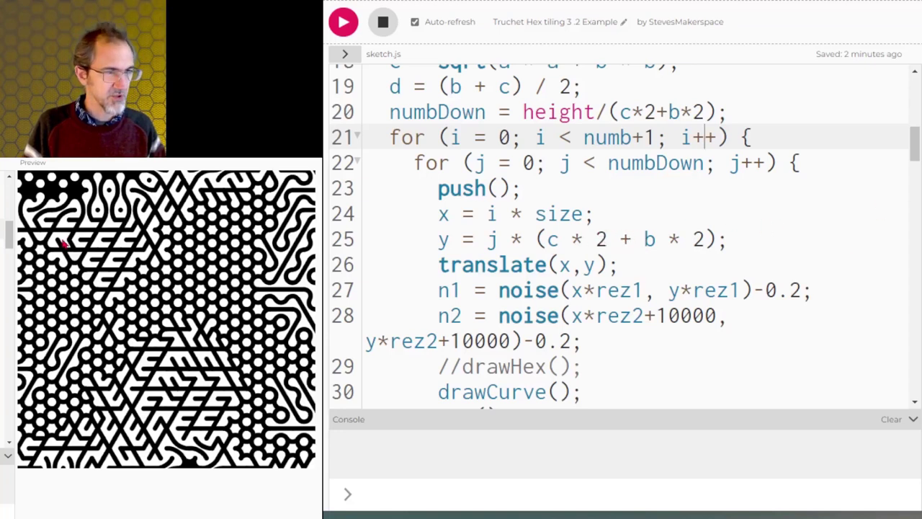
pyautogui.moveTo(546, 240); pyautogui.dragTo(710, 239)
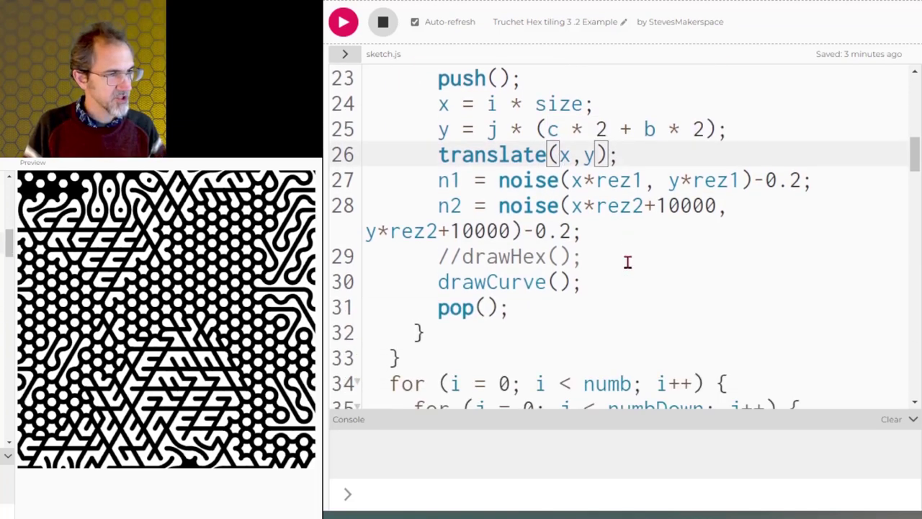
pyautogui.moveTo(523, 188)
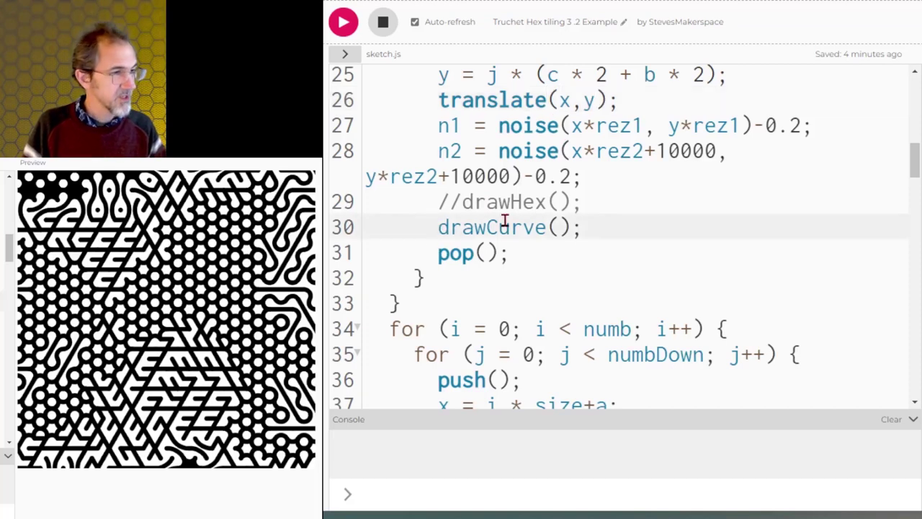
# - Scroll down to the curveType lines inside drawCurve()
pyautogui.scroll(-3)
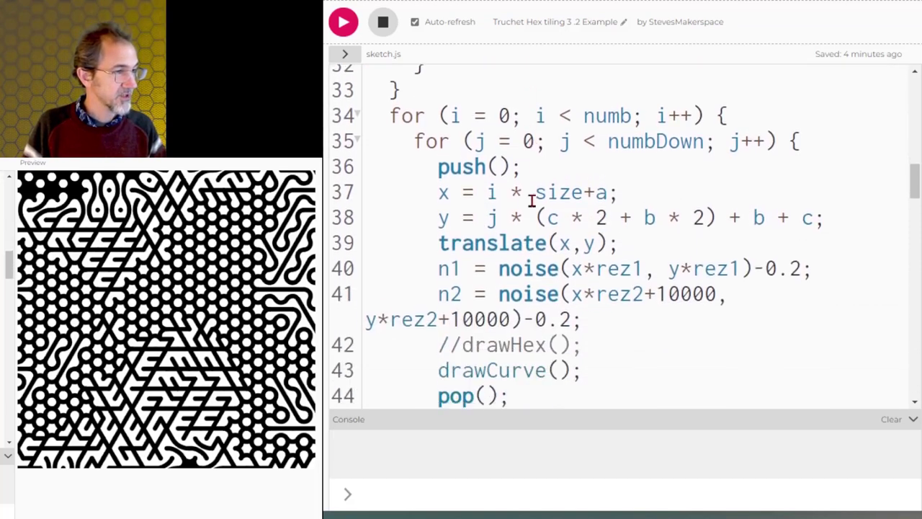
pyautogui.scroll(-3)
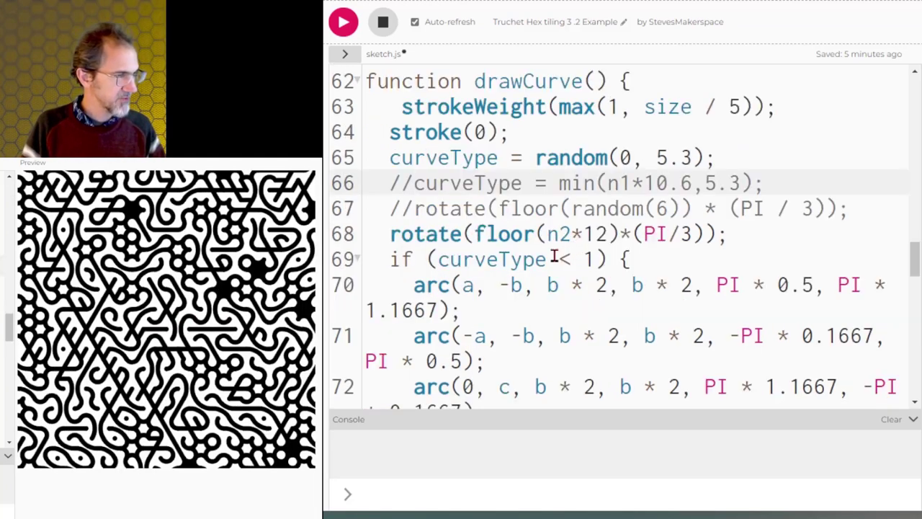
# - Comment out the random lines, rerun the sketch, and select the noise-based rotate line
pyautogui.click(383, 22)
pyautogui.write('rotate(floor(random(6))*PI/3);')
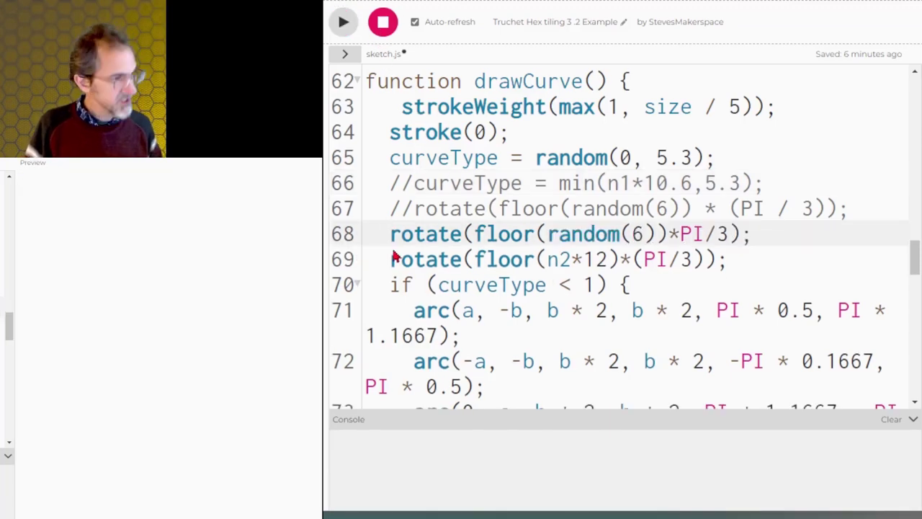
pyautogui.write('//')
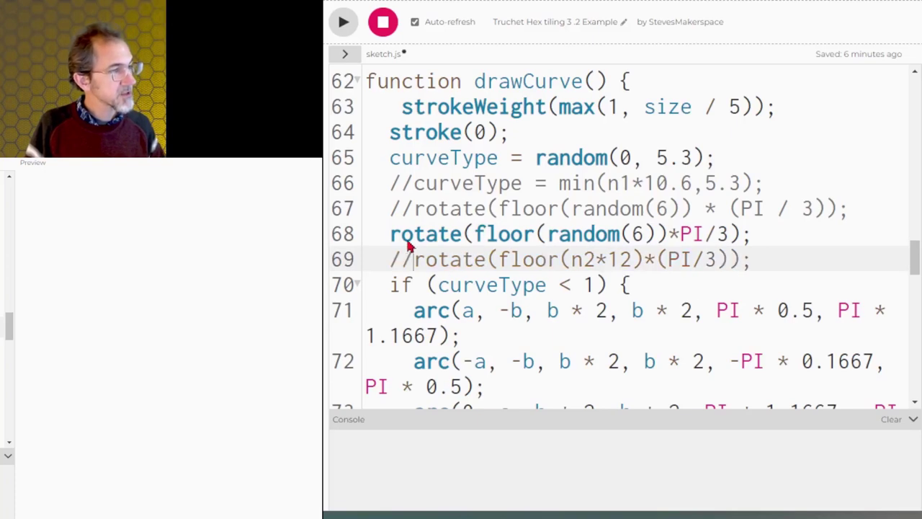
pyautogui.click(343, 21)
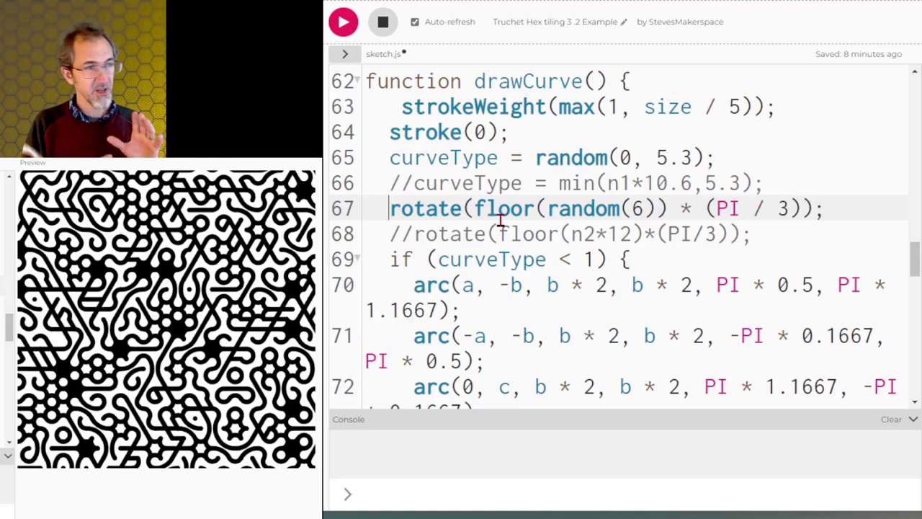
pyautogui.doubleClick(584, 208)
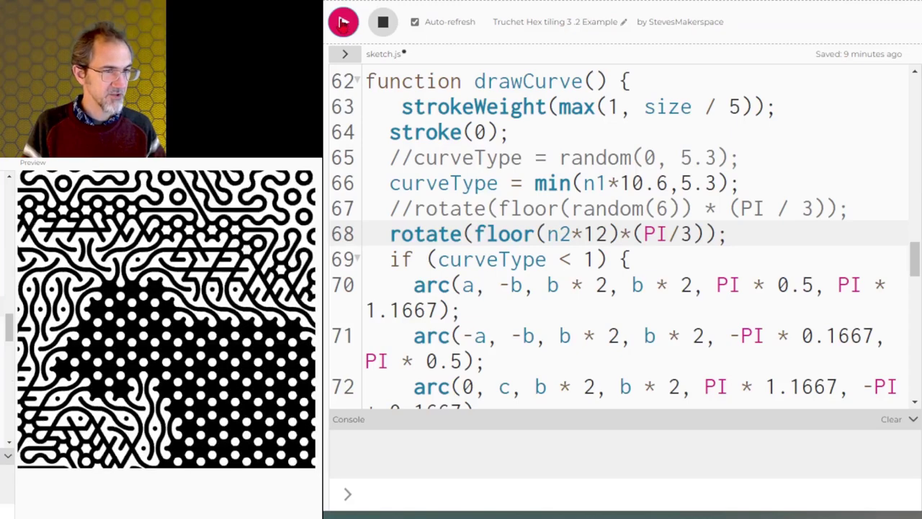
# - Rerun the sketch to regenerate the noise pattern, then scroll down the code
pyautogui.click(343, 21)
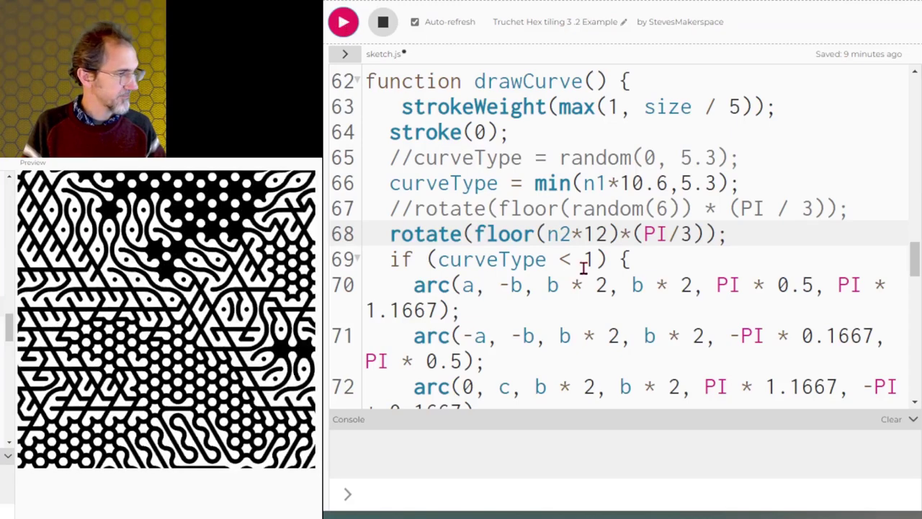
pyautogui.scroll(-3)
pyautogui.write('0.5//')
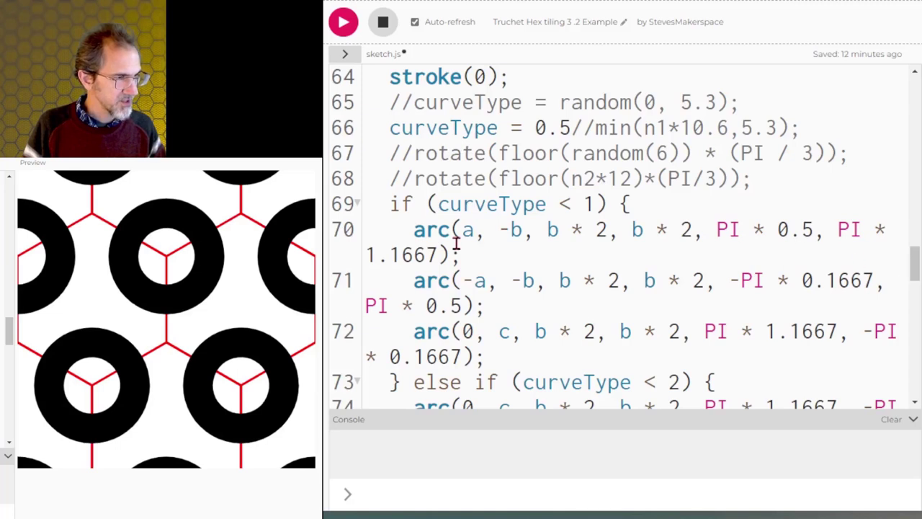
pyautogui.moveTo(412, 230); pyautogui.dragTo(483, 331)
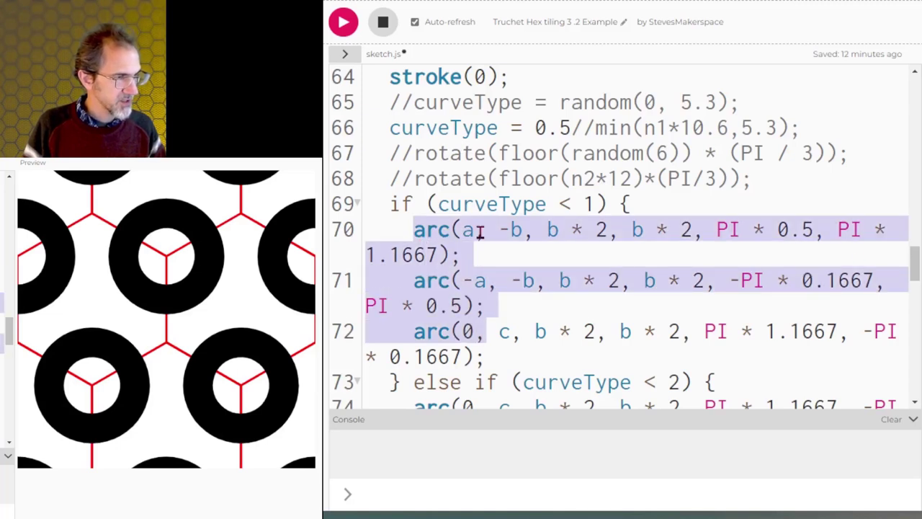
pyautogui.click(474, 242)
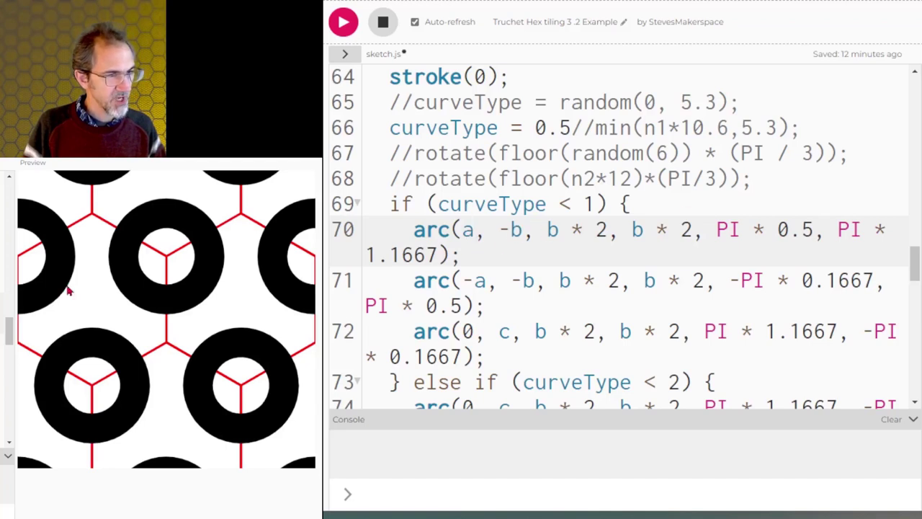
pyautogui.click(473, 229)
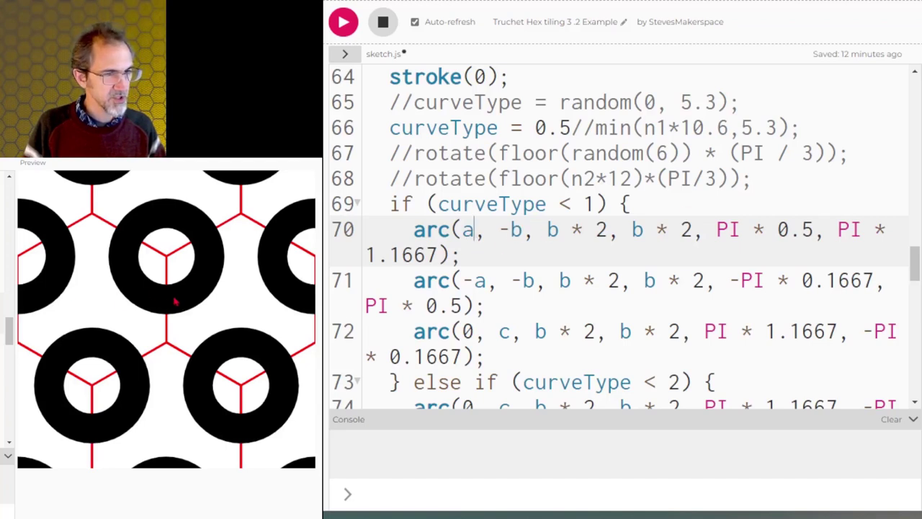
pyautogui.moveTo(100, 306)
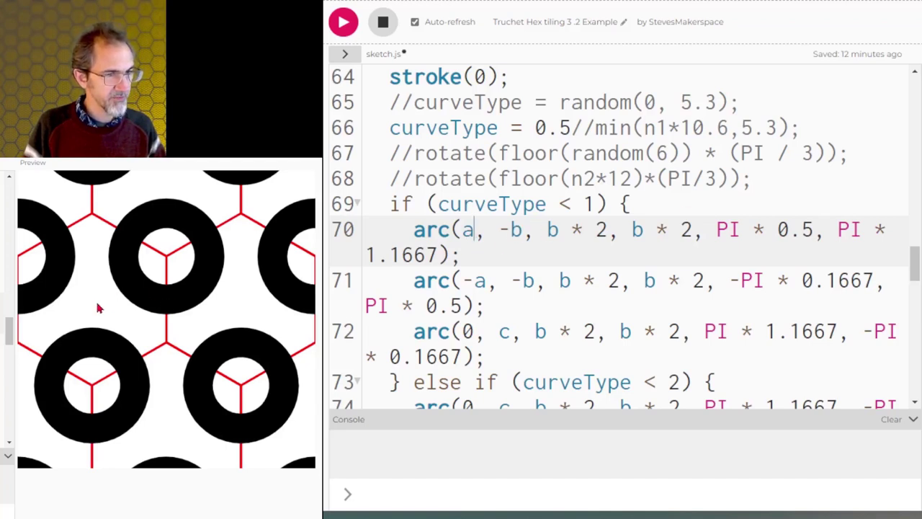
pyautogui.moveTo(162, 301)
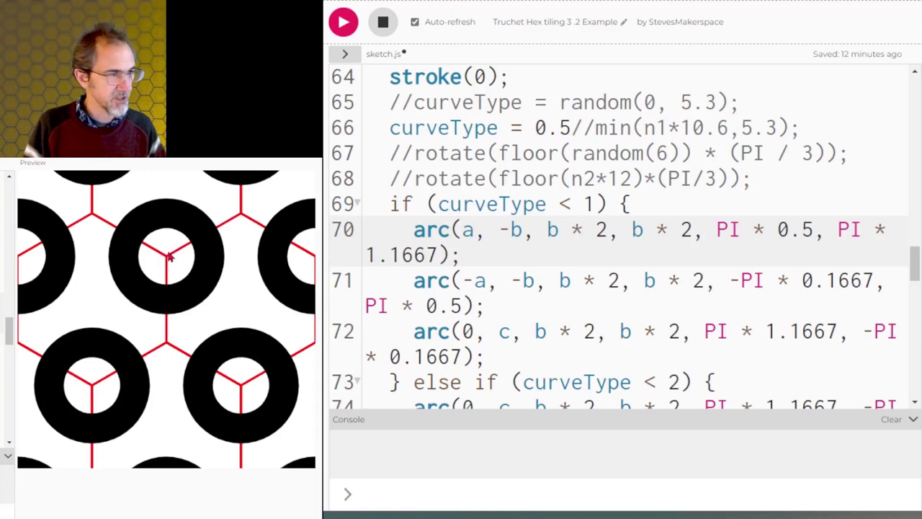
pyautogui.click(475, 229)
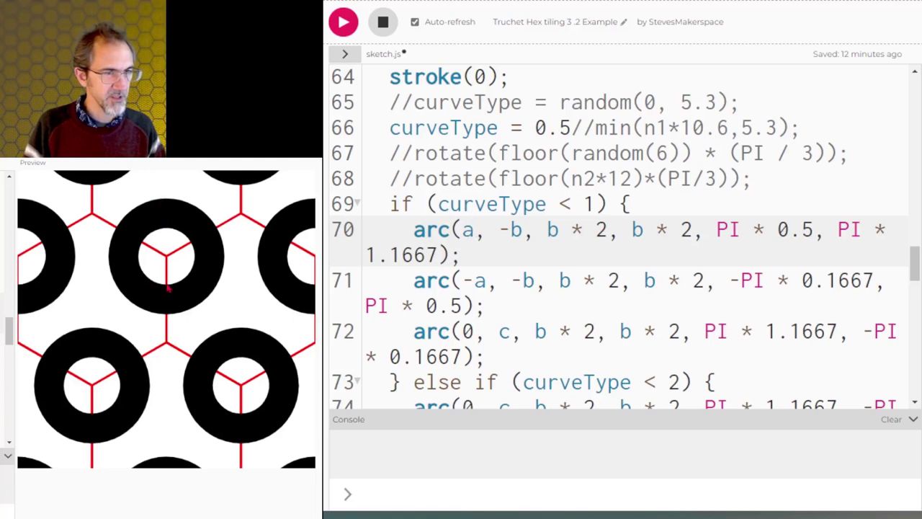
pyautogui.moveTo(563, 240)
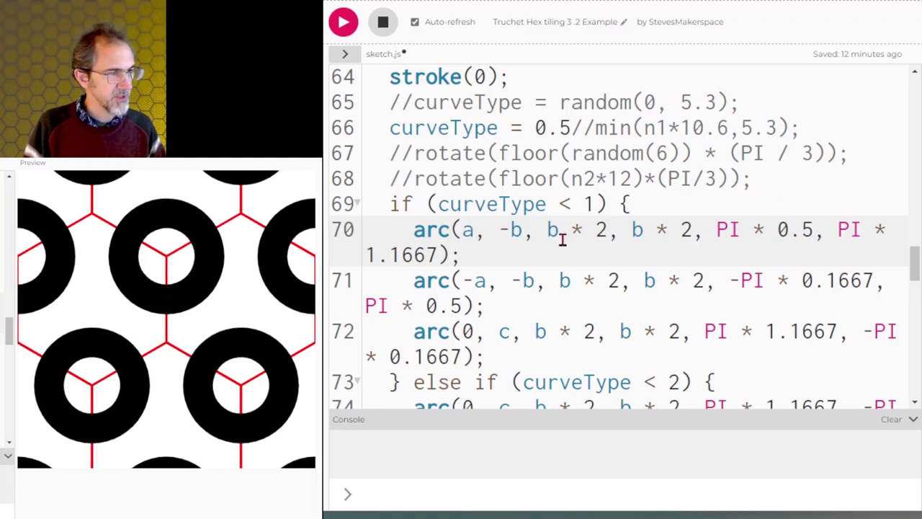
pyautogui.moveTo(654, 234)
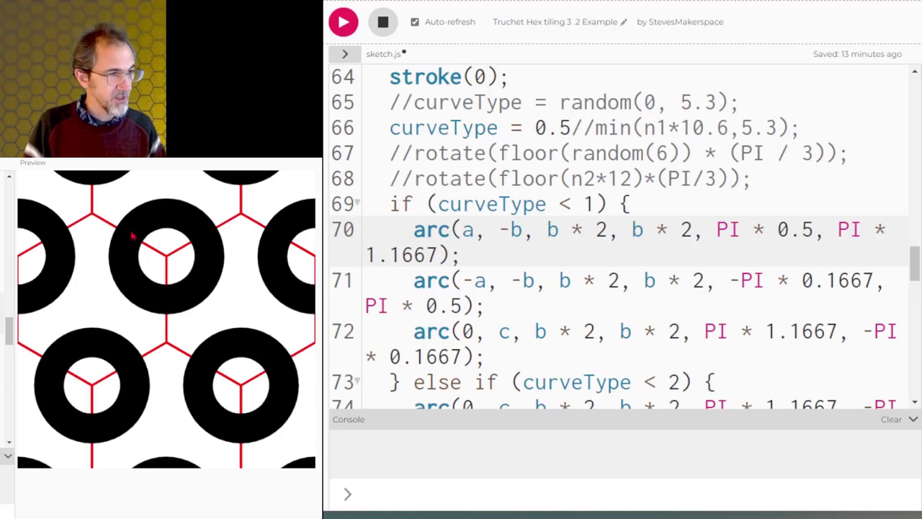
pyautogui.click(478, 229)
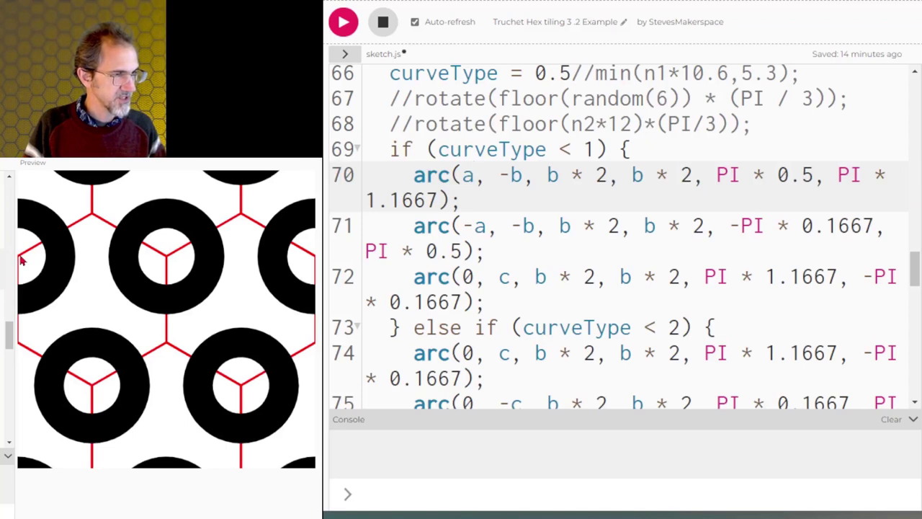
pyautogui.moveTo(580, 228)
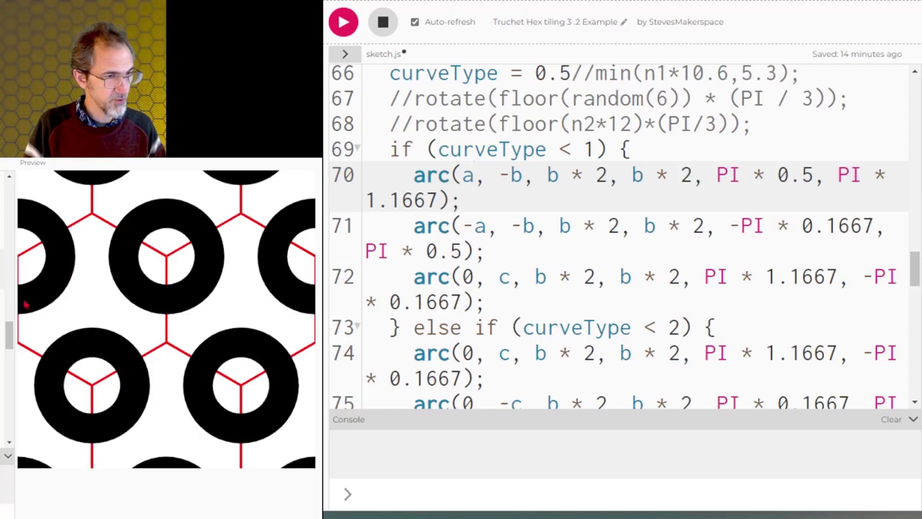
pyautogui.click(475, 175)
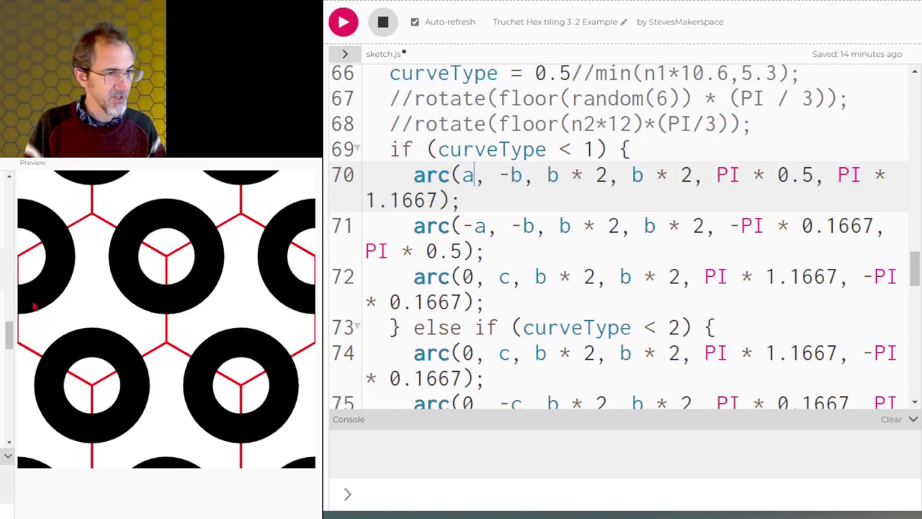
pyautogui.moveTo(92, 296)
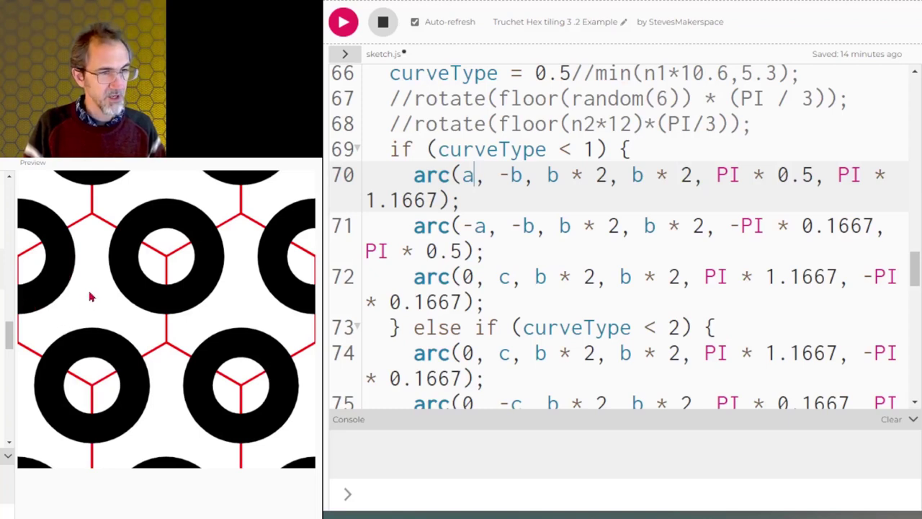
pyautogui.moveTo(99, 292)
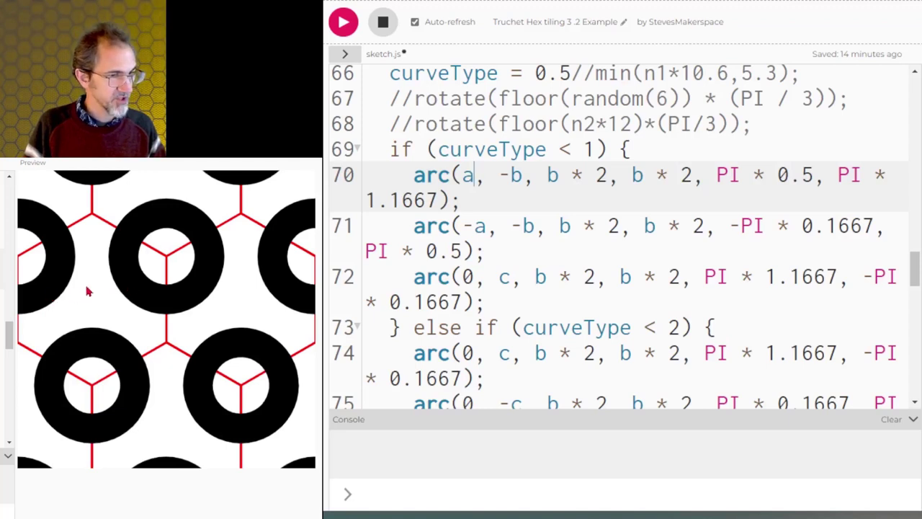
pyautogui.moveTo(93, 380)
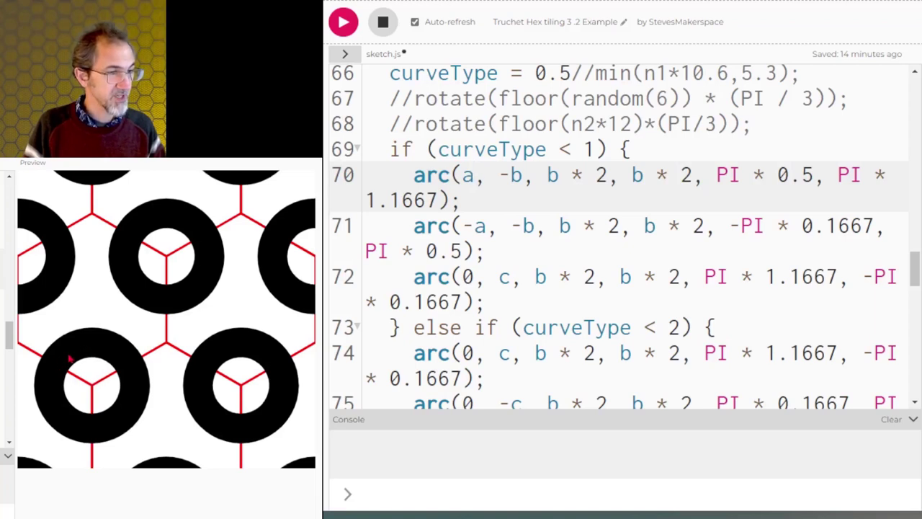
pyautogui.click(474, 175)
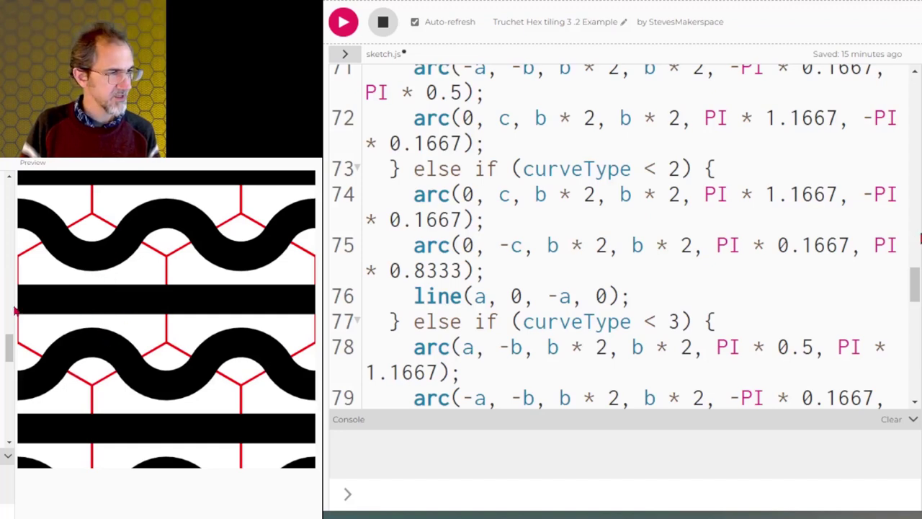
pyautogui.moveTo(41, 301)
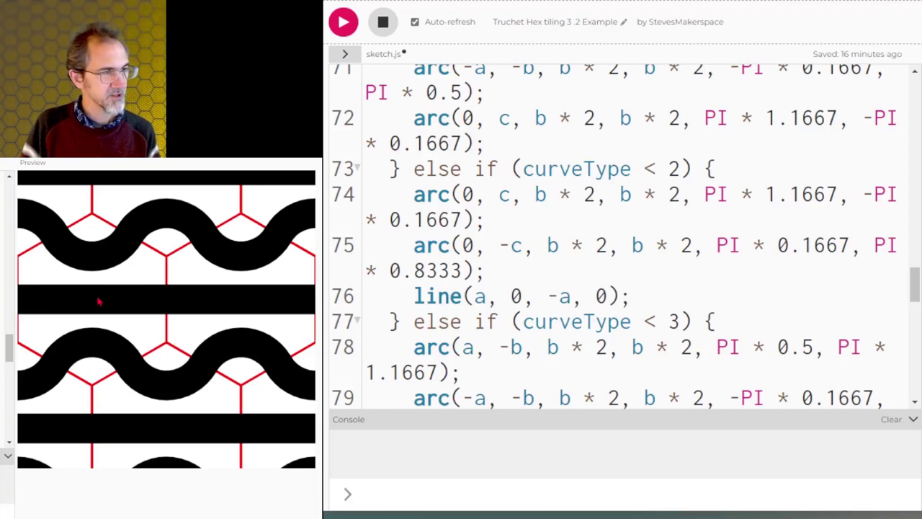
pyautogui.moveTo(81, 398)
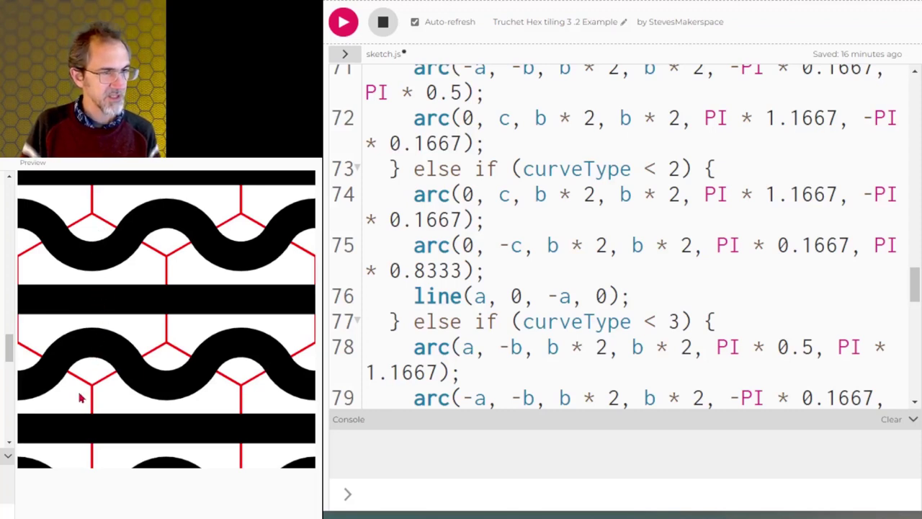
pyautogui.moveTo(81, 221)
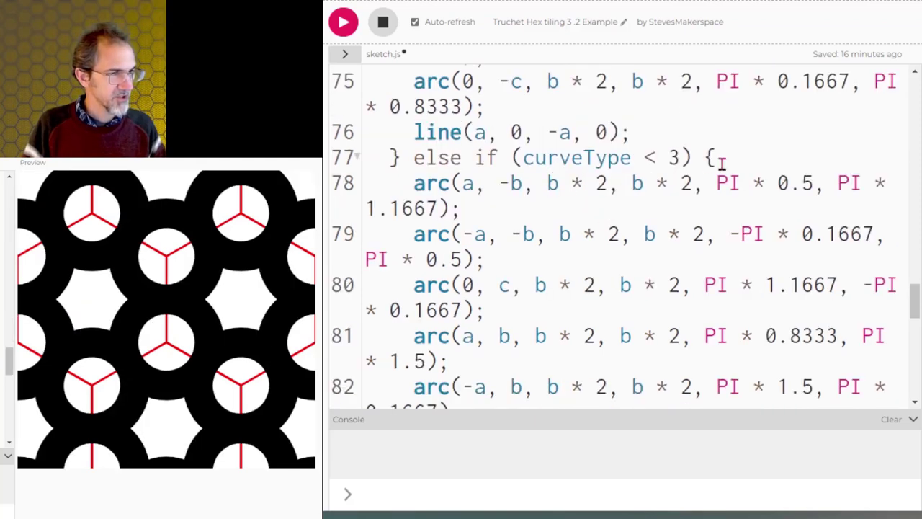
# - Scroll down through drawCurve to the curveType branches
pyautogui.scroll(-3)
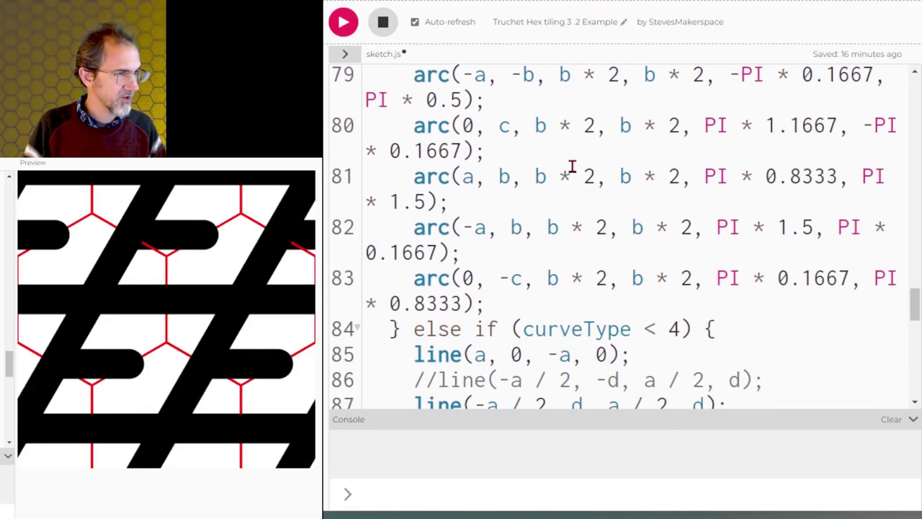
pyautogui.scroll(-3)
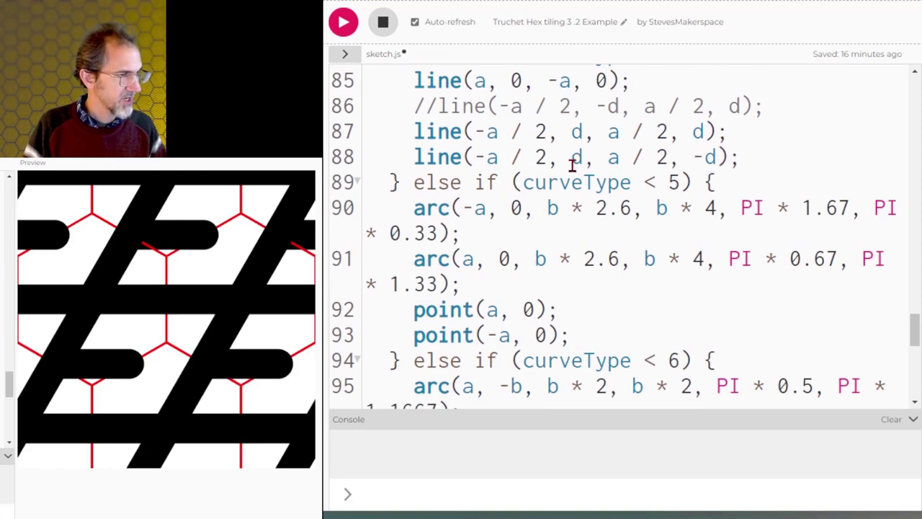
# - Comment out line 87 in the curveType < 4 branch instead of line 86
pyautogui.scroll(-3)
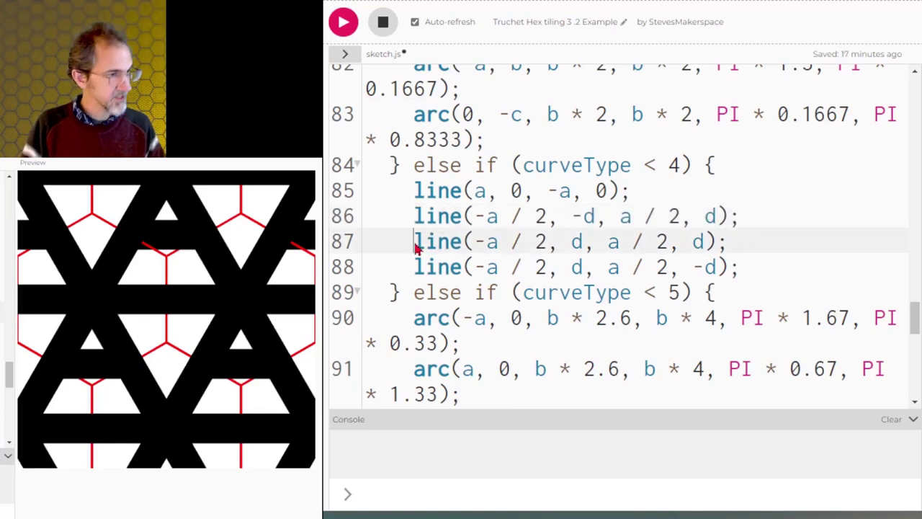
pyautogui.write('//')
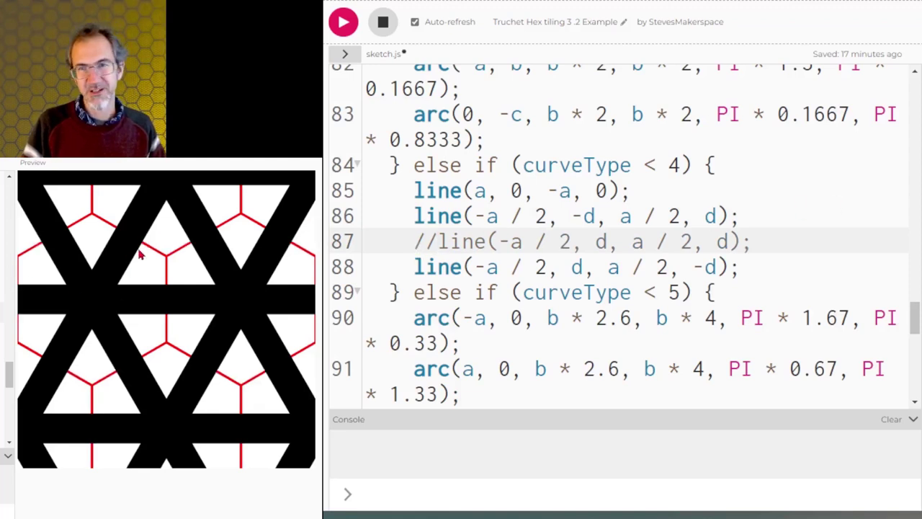
pyautogui.moveTo(132, 268)
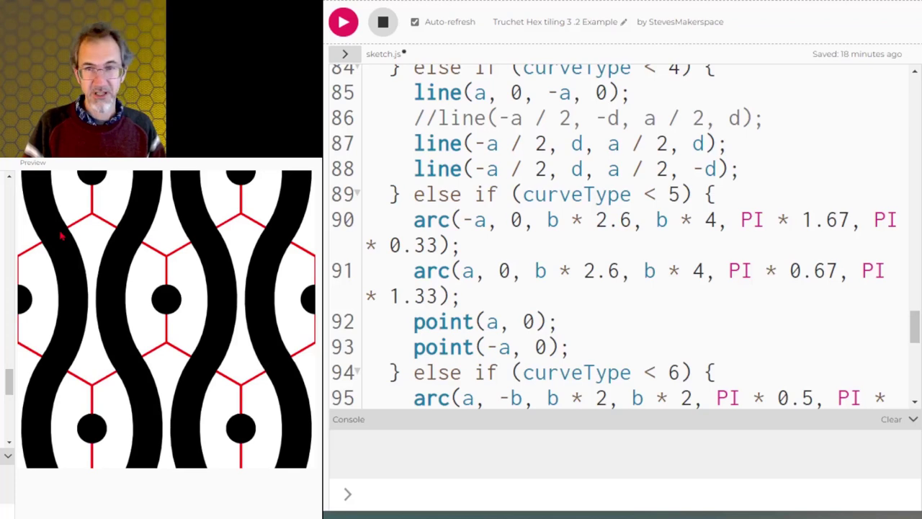
pyautogui.moveTo(63, 382)
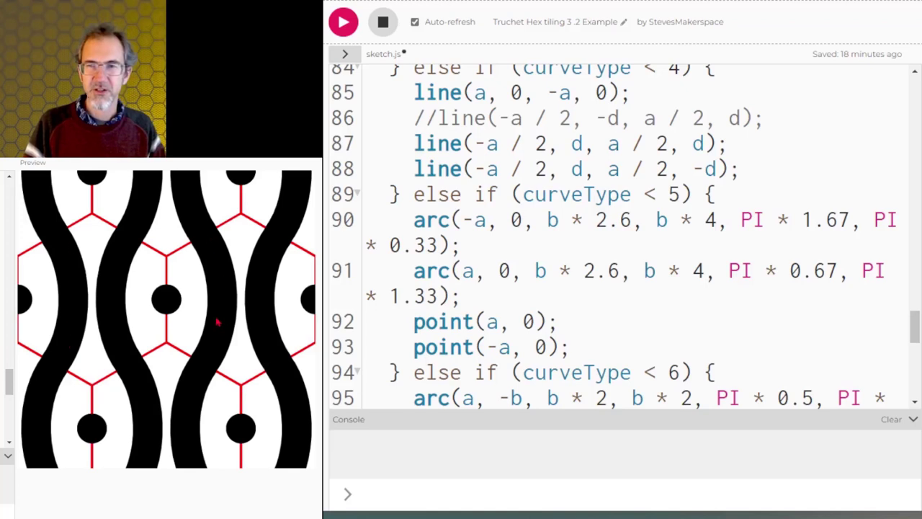
pyautogui.moveTo(193, 209)
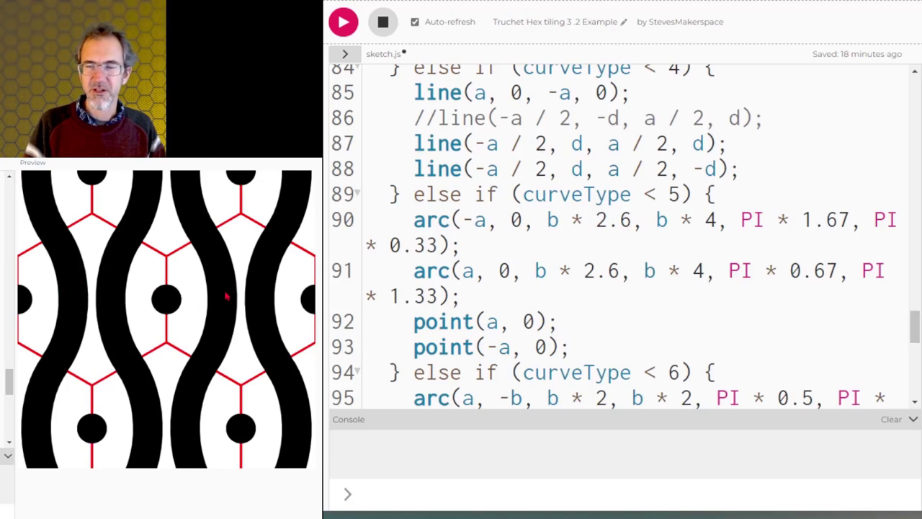
pyautogui.moveTo(57, 302)
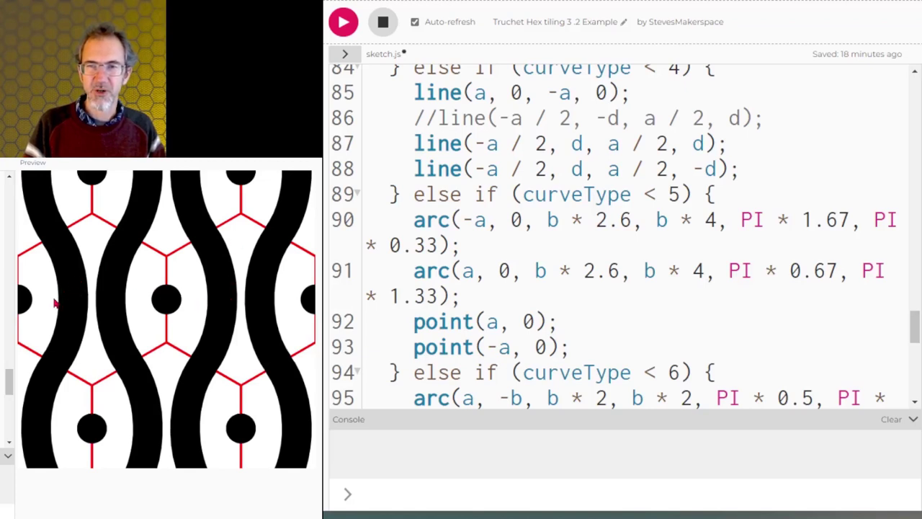
pyautogui.moveTo(201, 237)
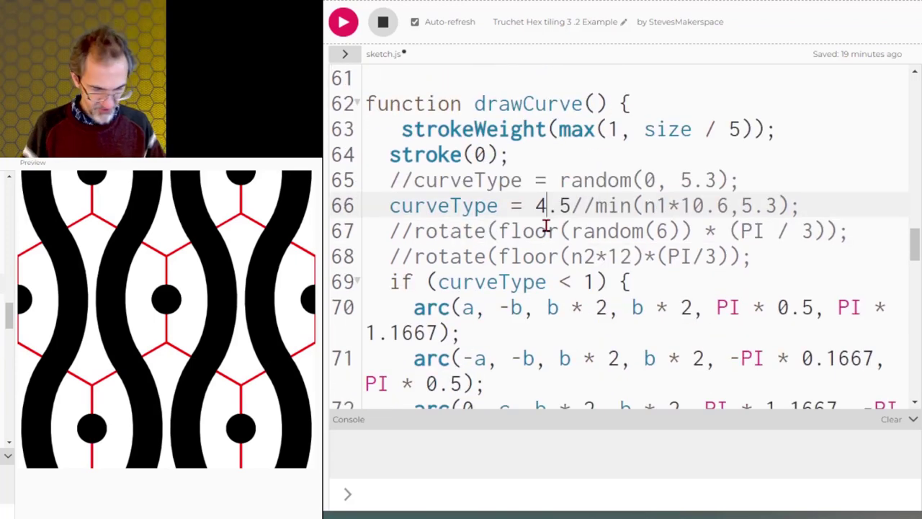
# - Scroll to drawCurve and place the cursor on the fixed curveType line
pyautogui.scroll(-3)
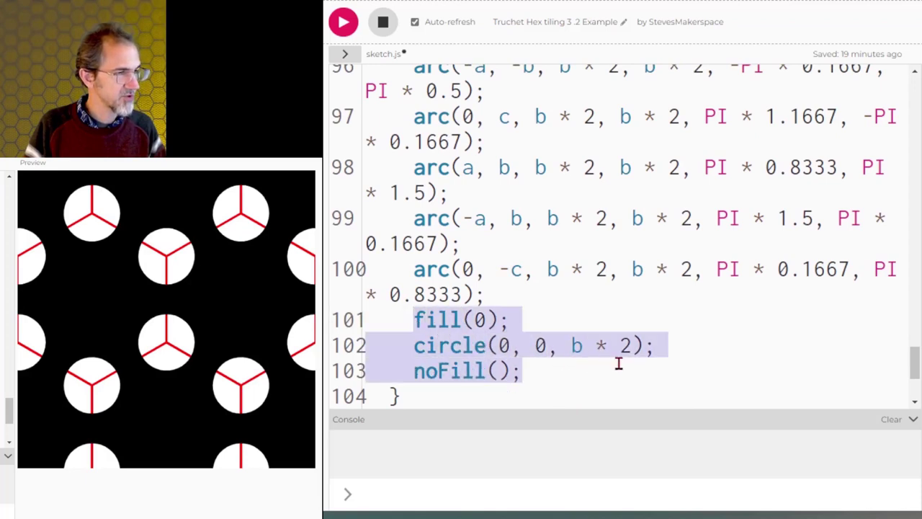
pyautogui.click(570, 345)
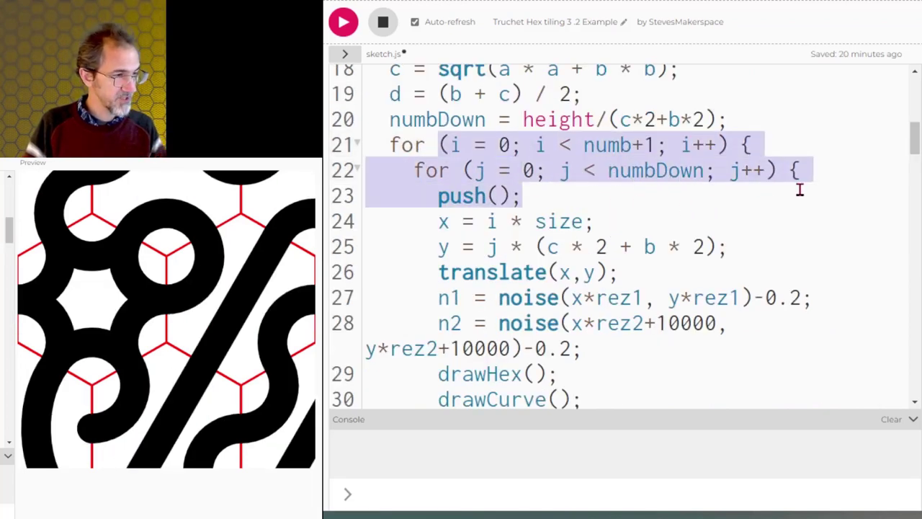
# - Highlight the second loop's horizontal offset and the first loop's row-spacing expression
pyautogui.scroll(-3)
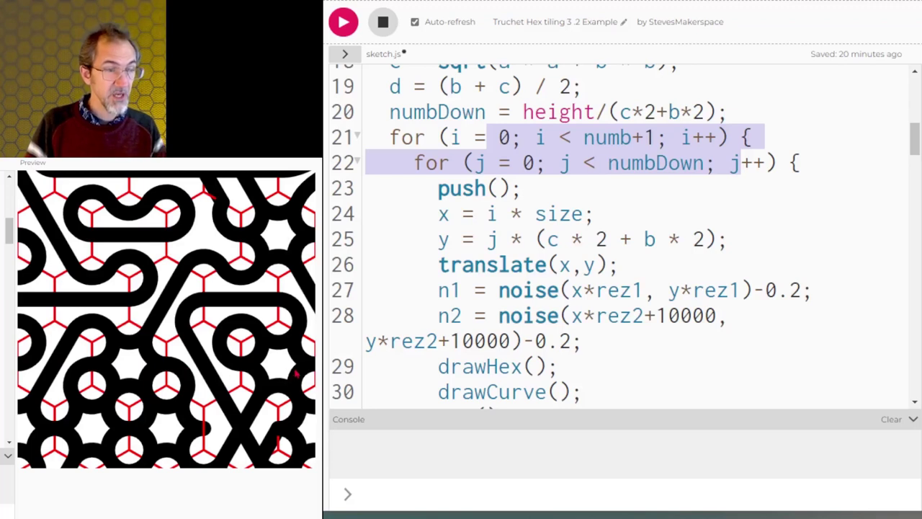
pyautogui.moveTo(827, 192)
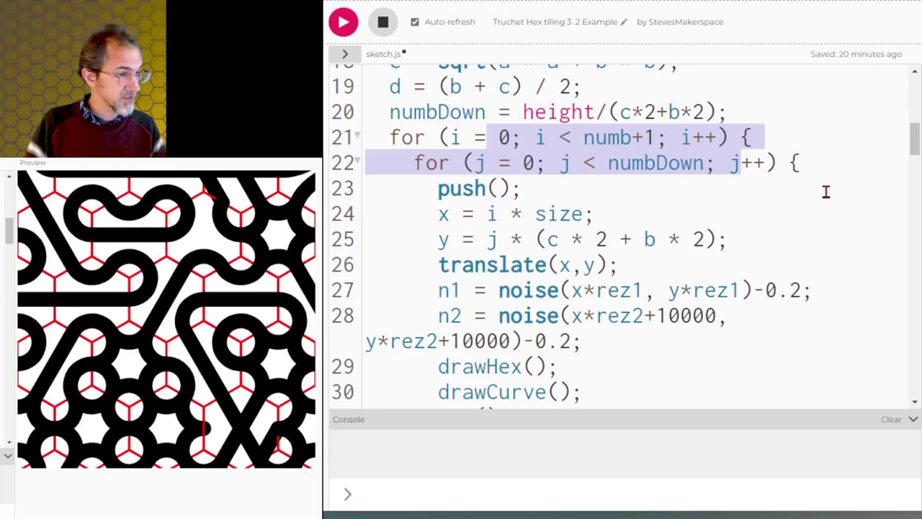
pyautogui.scroll(-3)
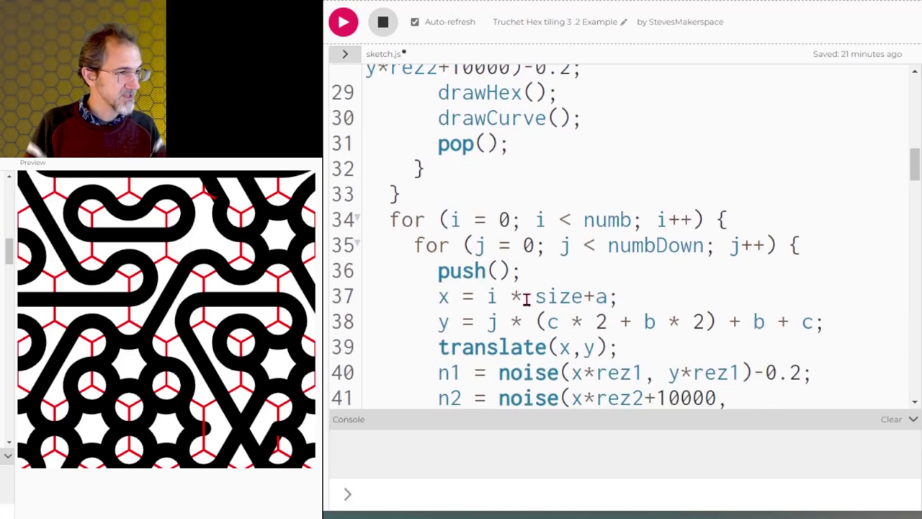
pyautogui.moveTo(488, 296); pyautogui.dragTo(583, 296)
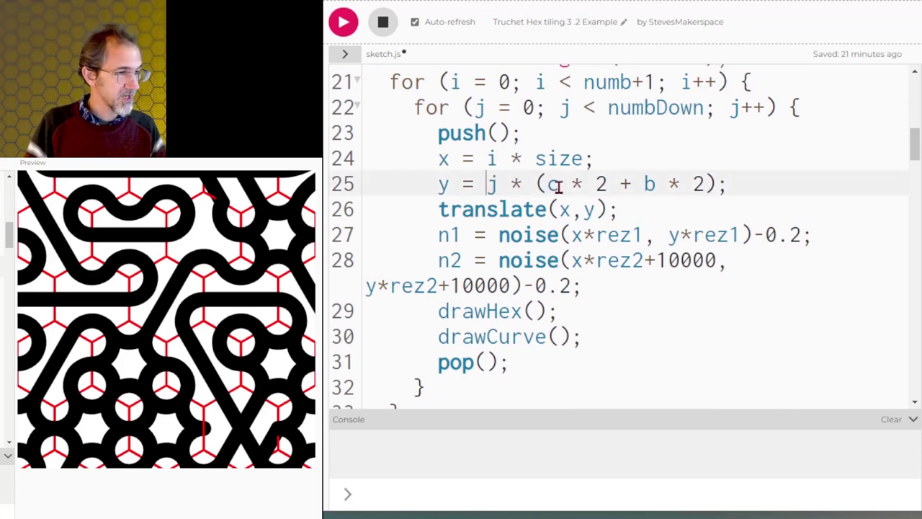
pyautogui.moveTo(559, 184); pyautogui.dragTo(688, 183)
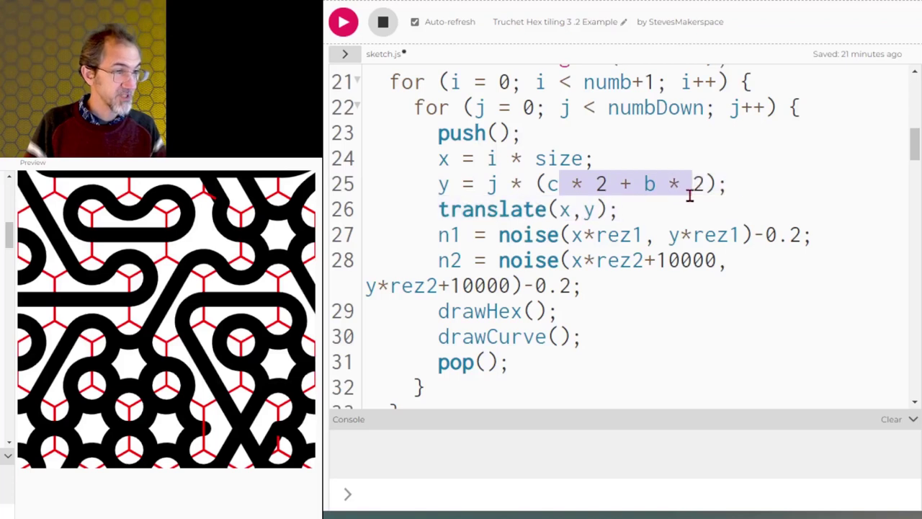
# - Highlight the second loop's vertical offset (+b+c), then scroll on to the curve function
pyautogui.scroll(-3)
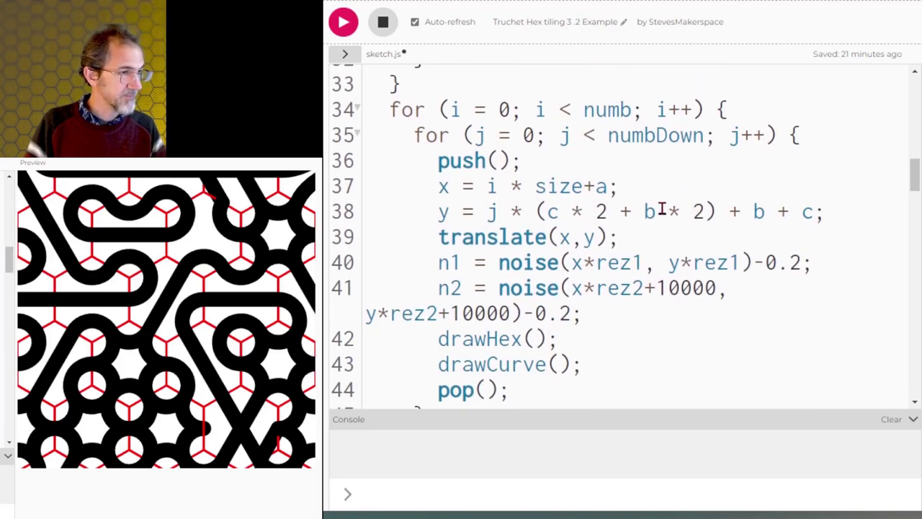
pyautogui.moveTo(486, 211); pyautogui.dragTo(709, 211)
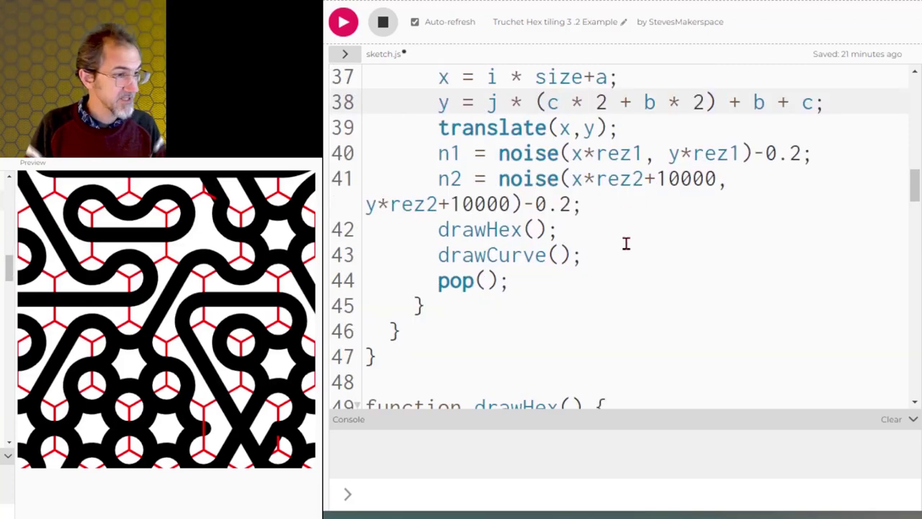
pyautogui.scroll(-3)
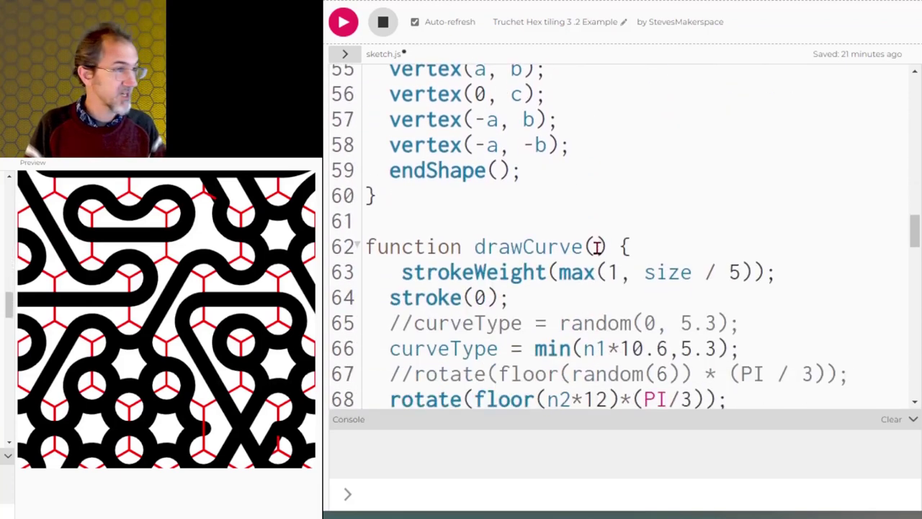
# - Switch to the full-screen layered hexagonal artwork in teal, yellow and grey
pyautogui.click(343, 22)
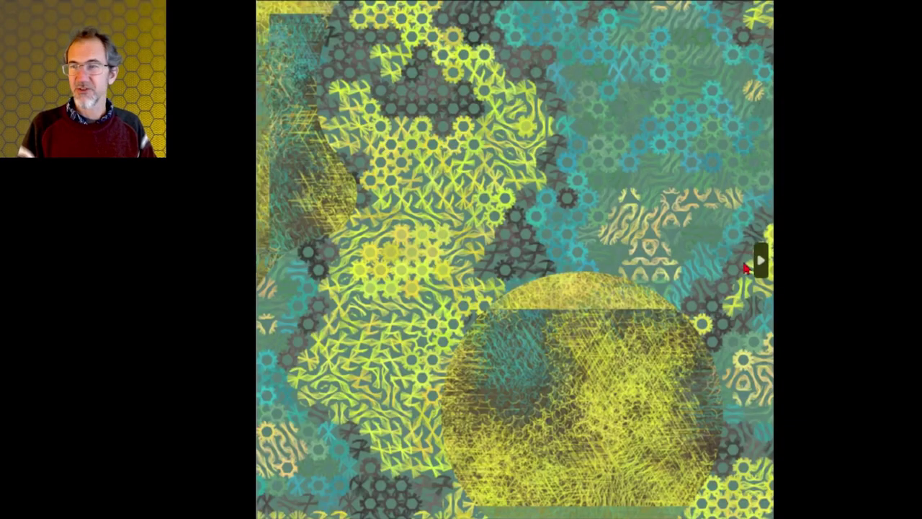